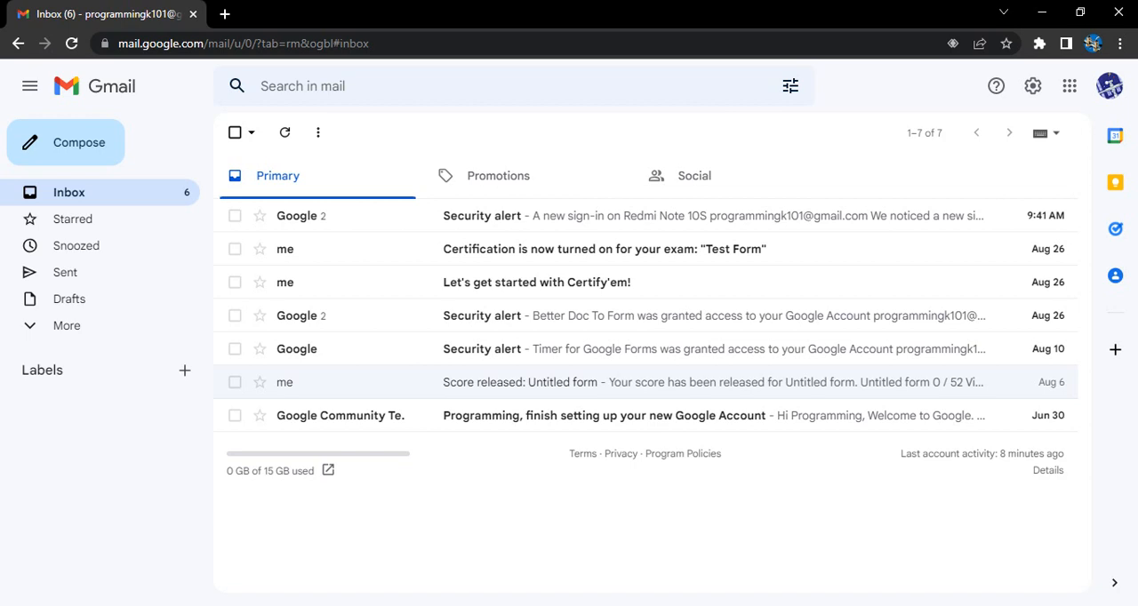
mouse_move(818, 196)
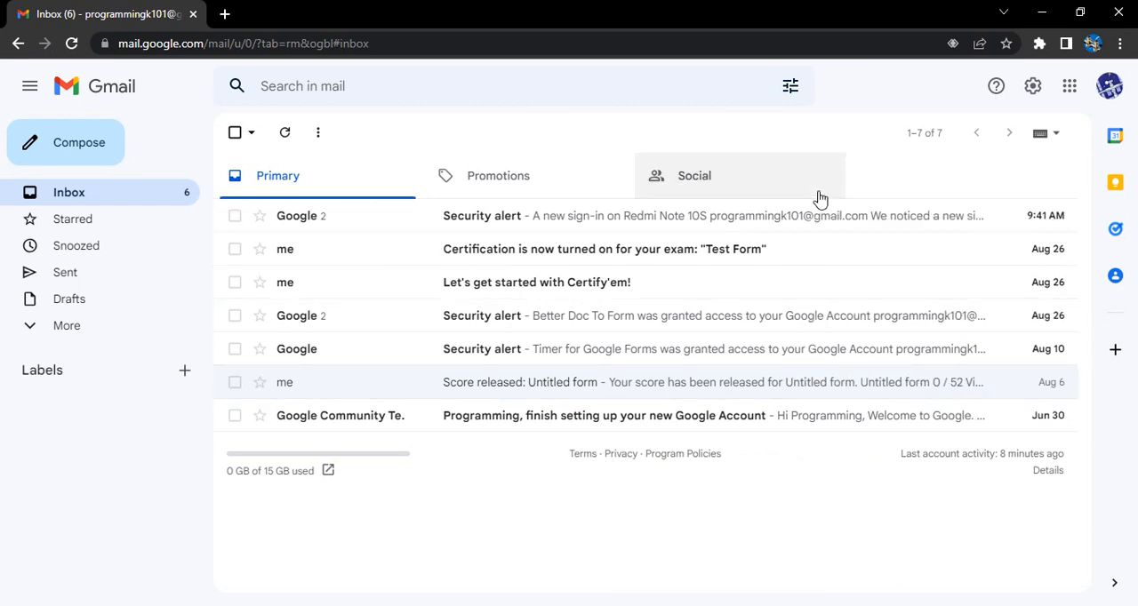
mouse_move(785, 137)
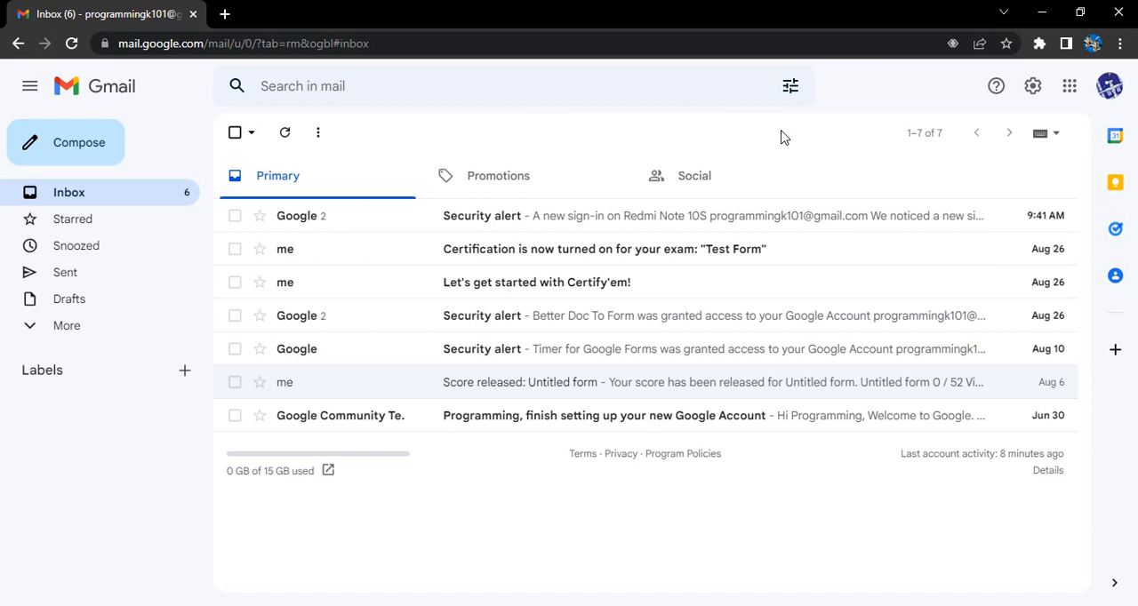
mouse_move(1130, 75)
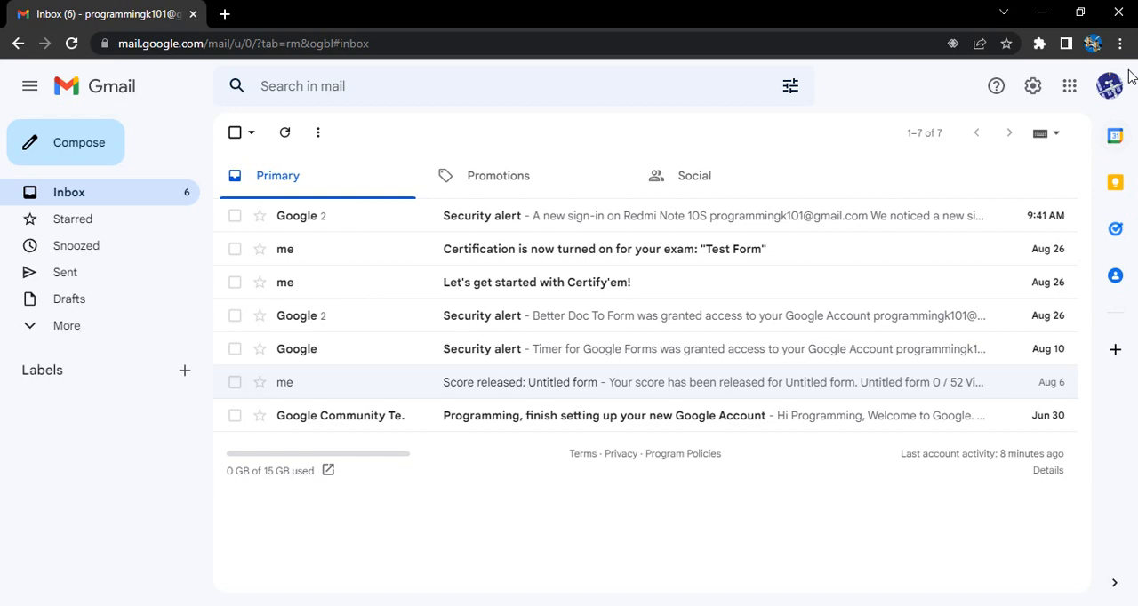
From the Gmail profile avatar, open 'Manage your Google Account' in a new tab.
left_click(1109, 85)
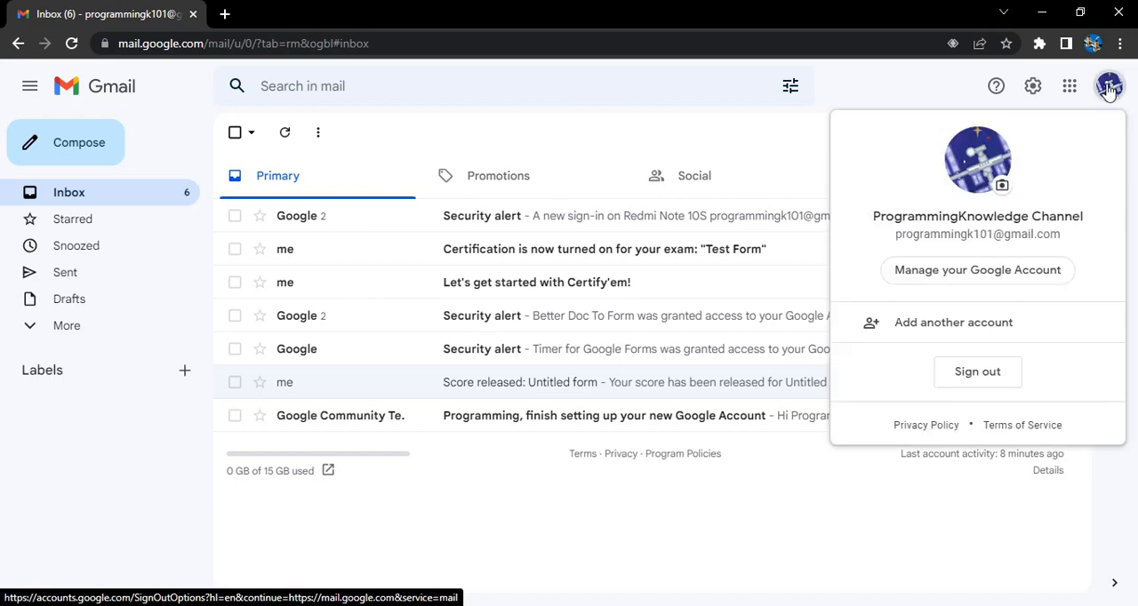
left_click(978, 270)
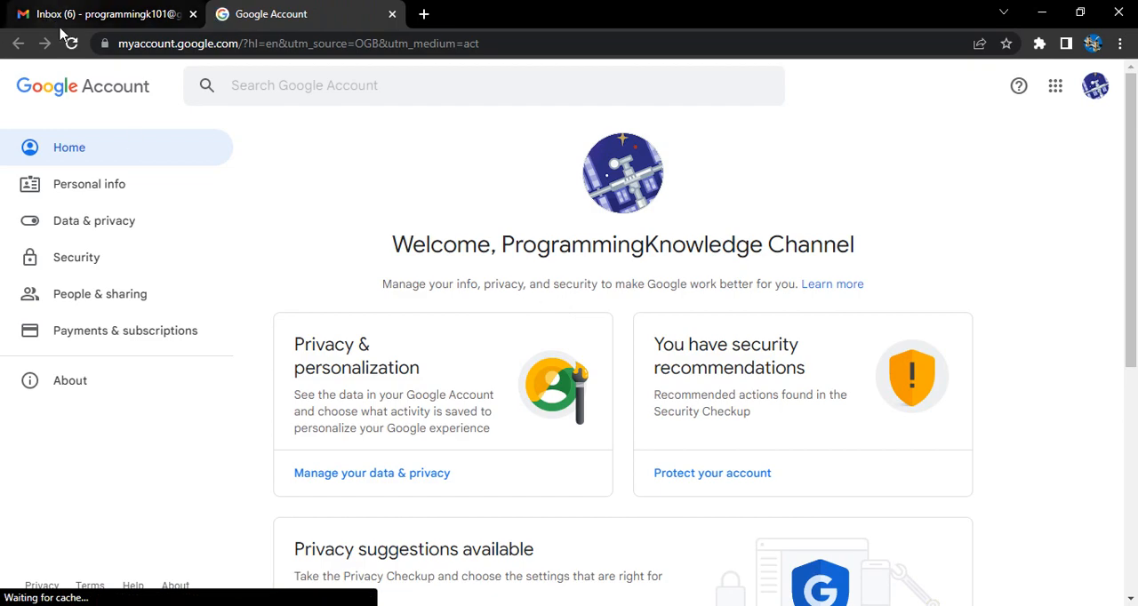
mouse_move(93, 221)
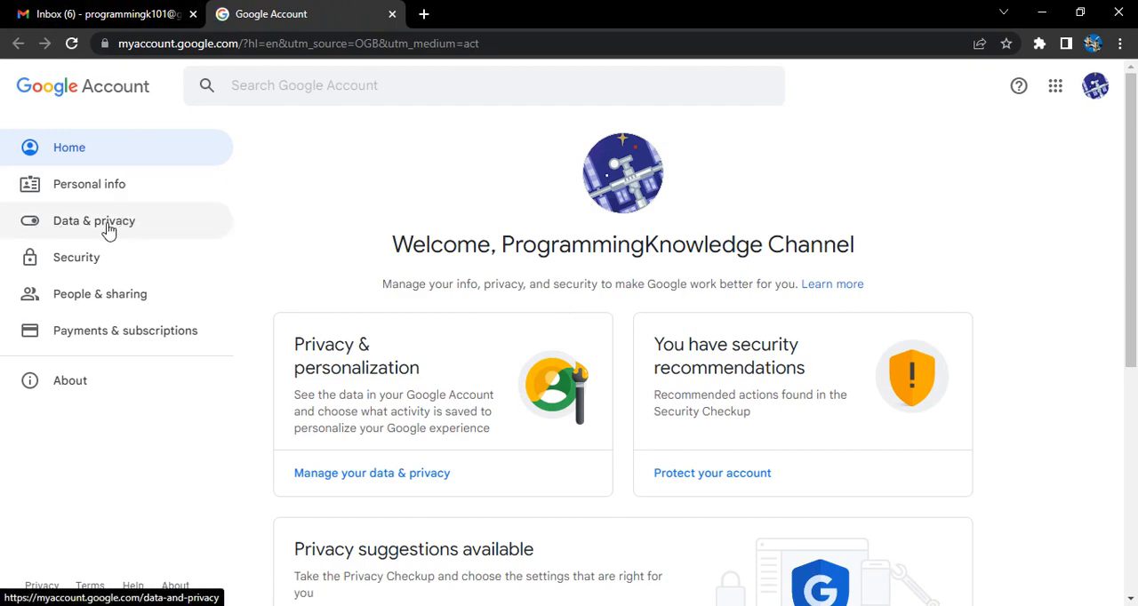
Open the Data & privacy page showing History settings, including YouTube History.
left_click(94, 220)
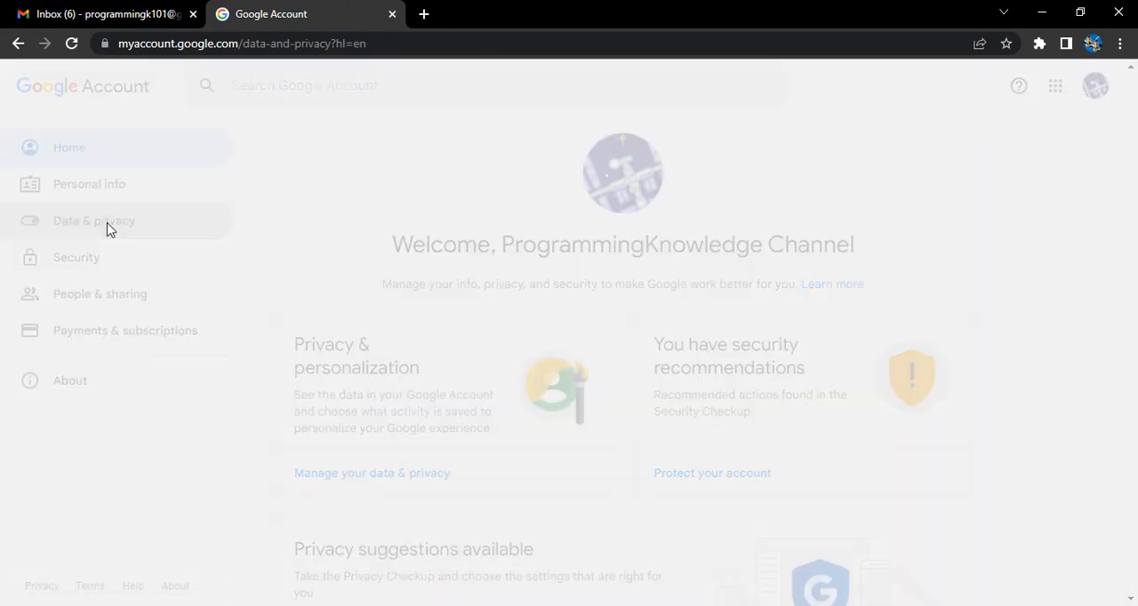
left_click(94, 221)
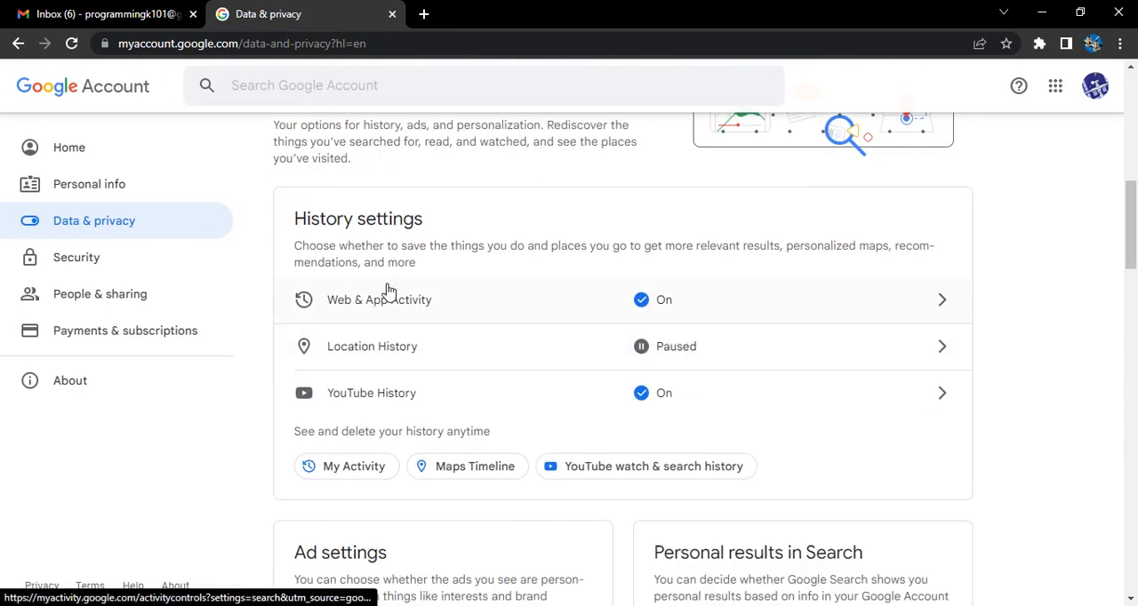
mouse_move(398, 332)
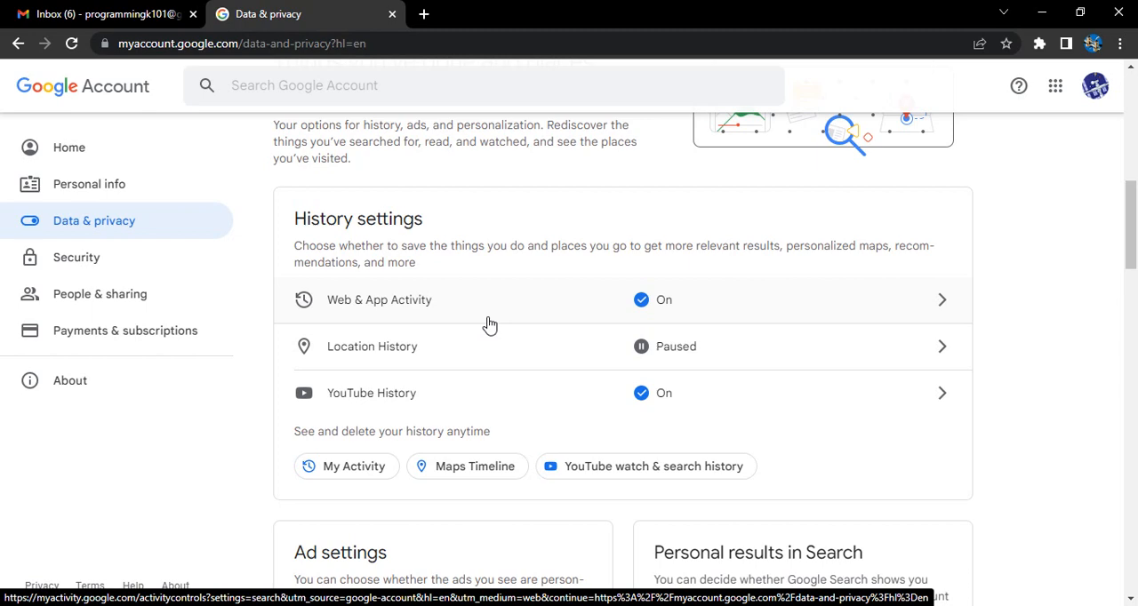
mouse_move(880, 406)
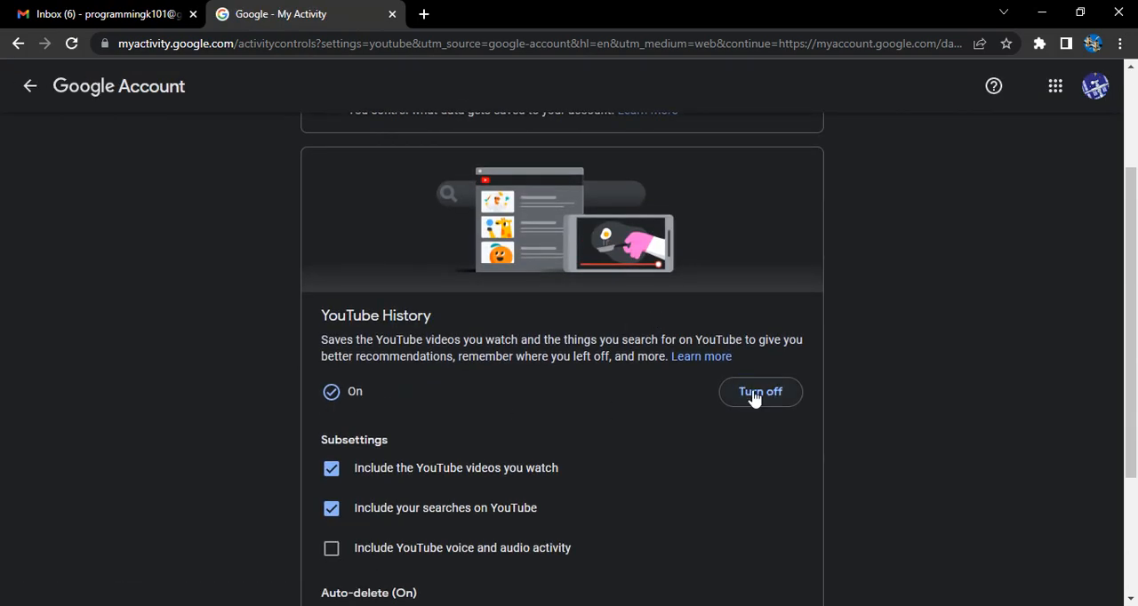
Pause YouTube History by turning it off and confirming with Pause.
left_click(760, 391)
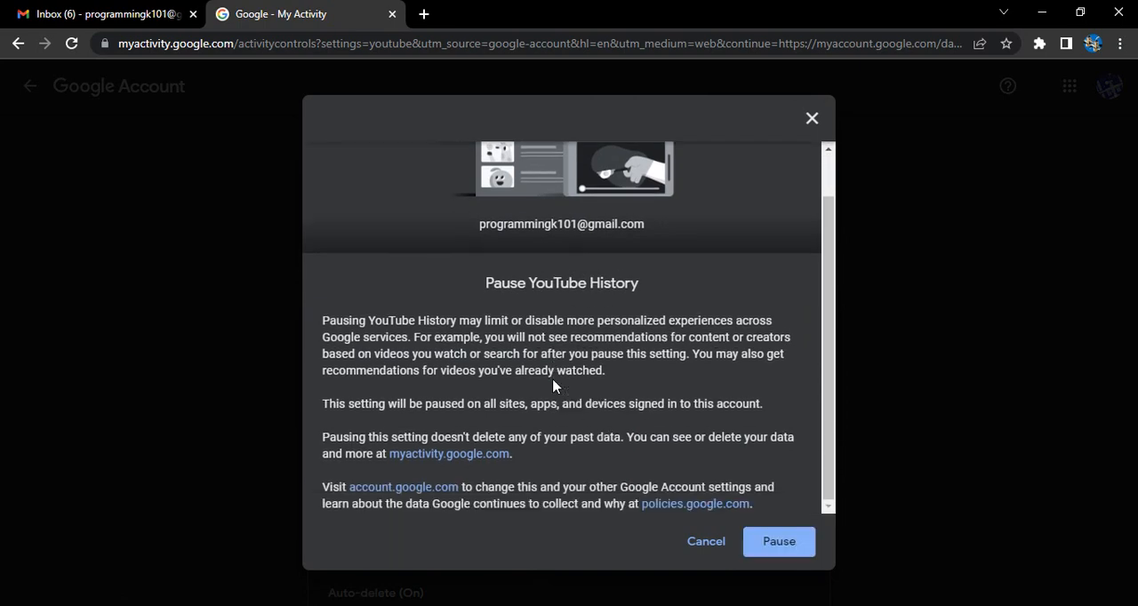
left_click(778, 541)
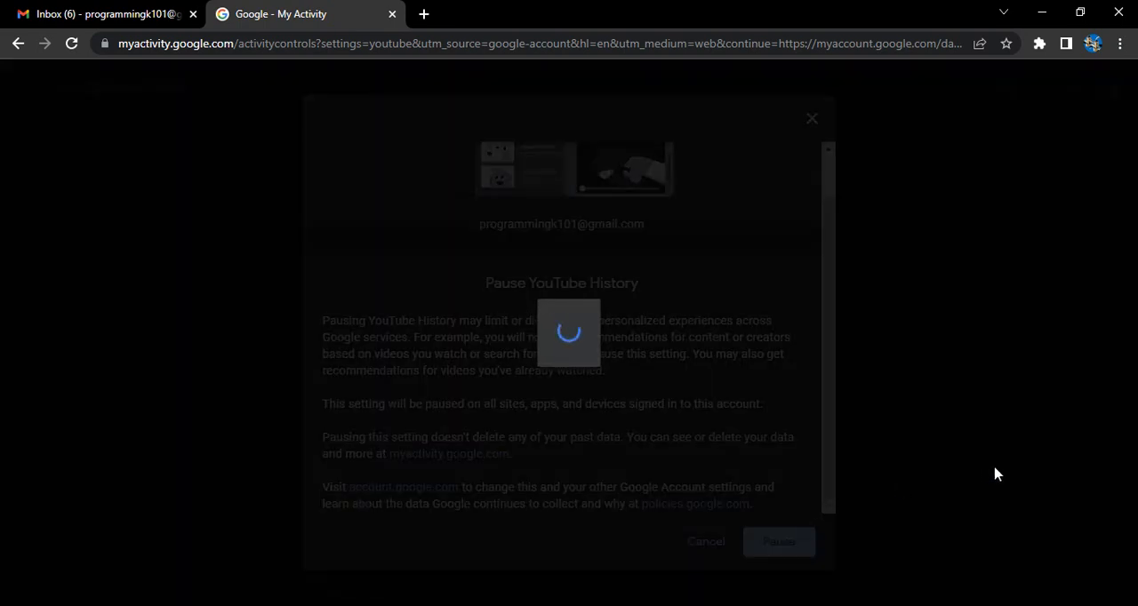
left_click(778, 542)
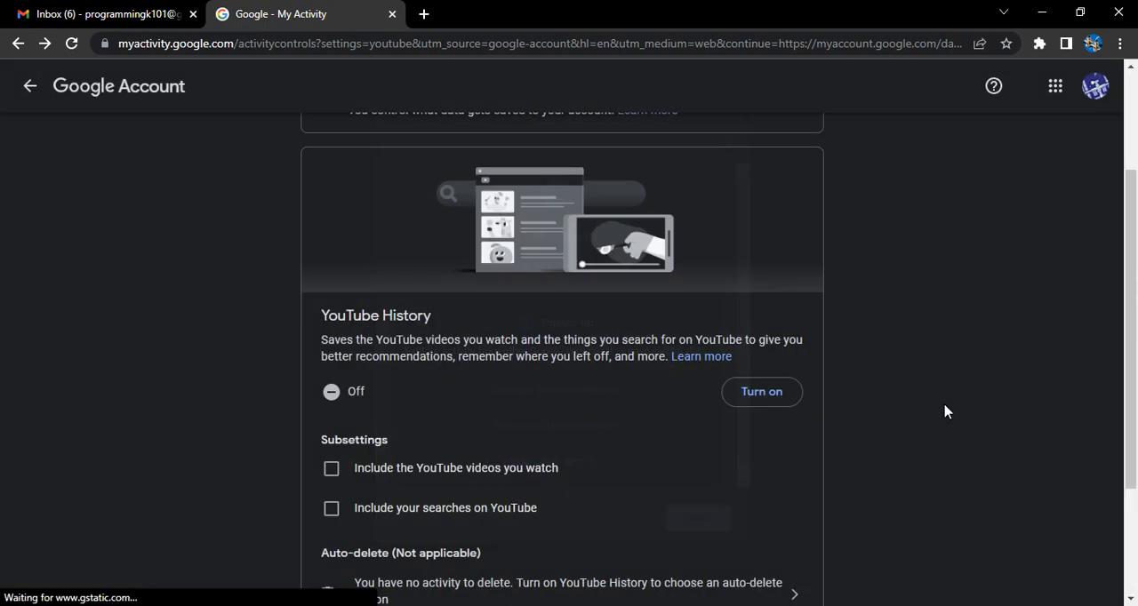
scroll("down", 3)
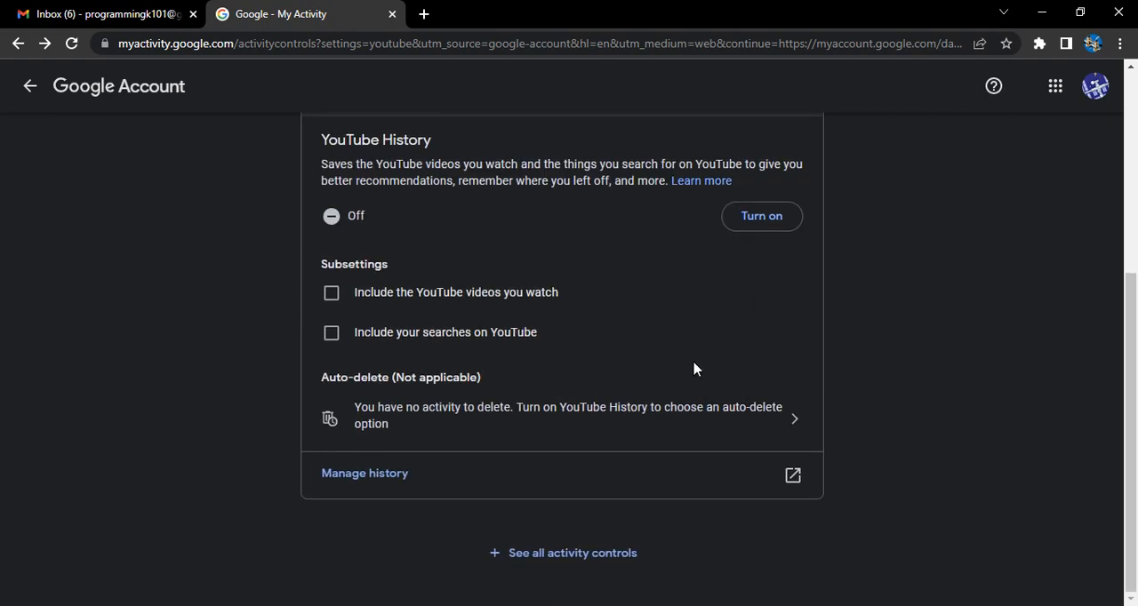
mouse_move(675, 271)
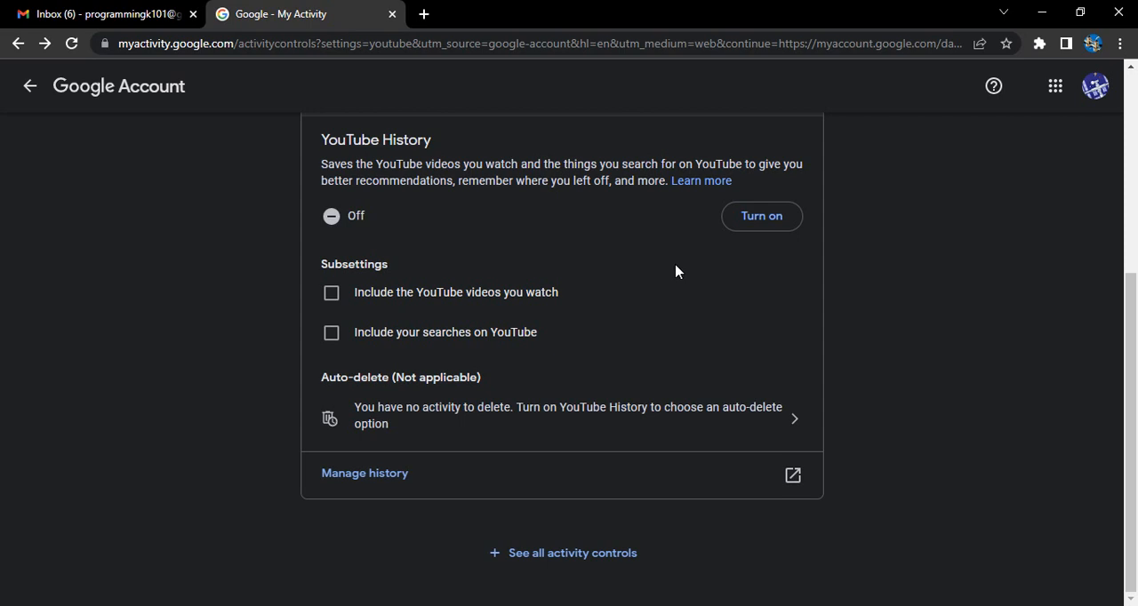
mouse_move(416, 323)
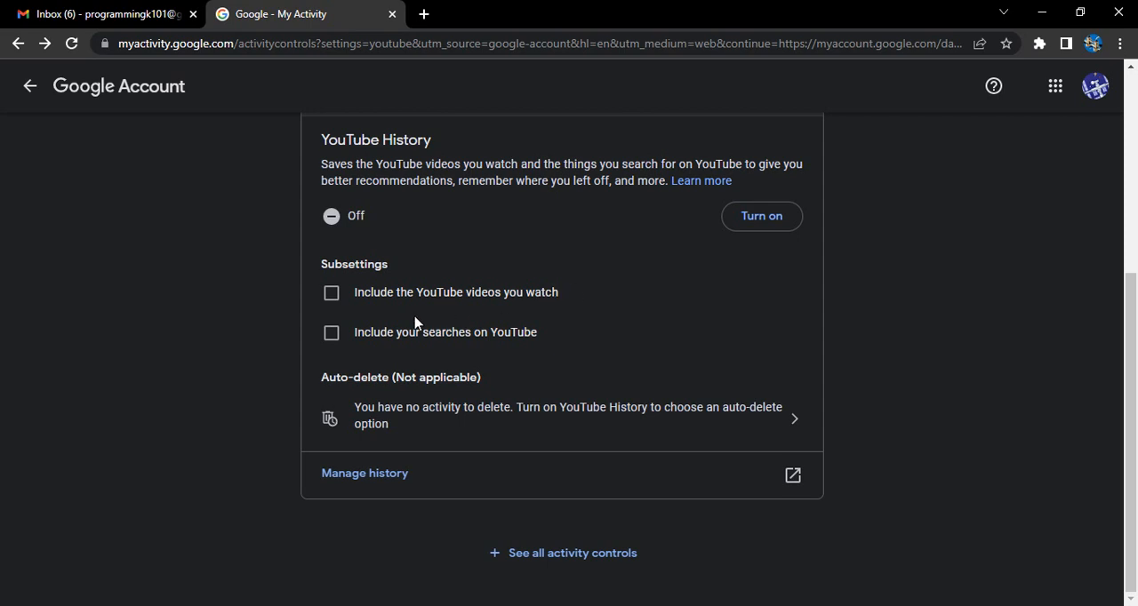
mouse_move(489, 374)
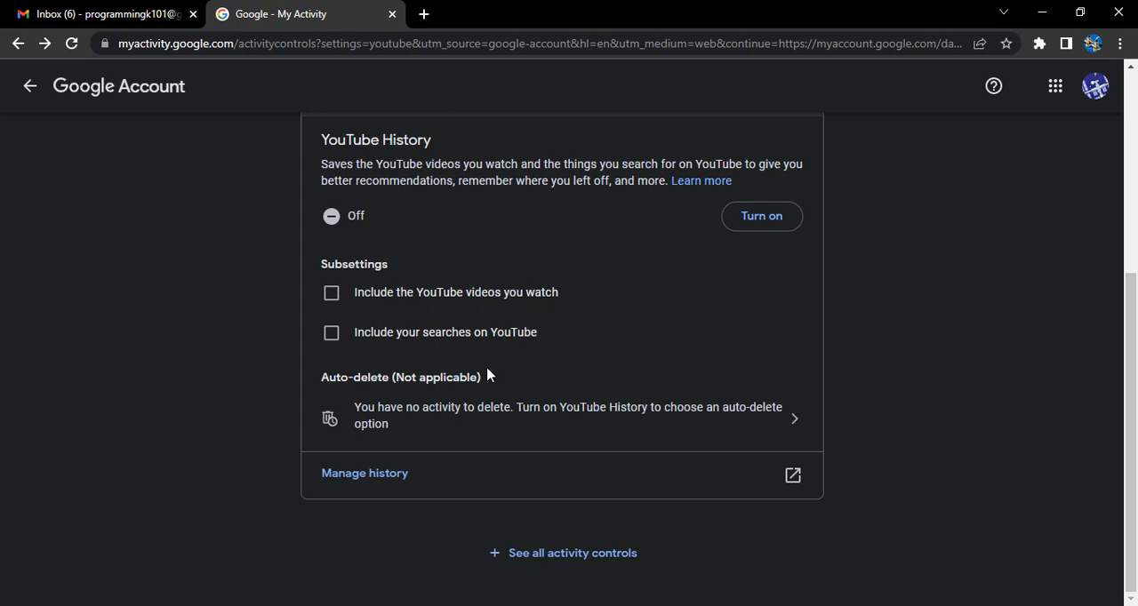
mouse_move(578, 425)
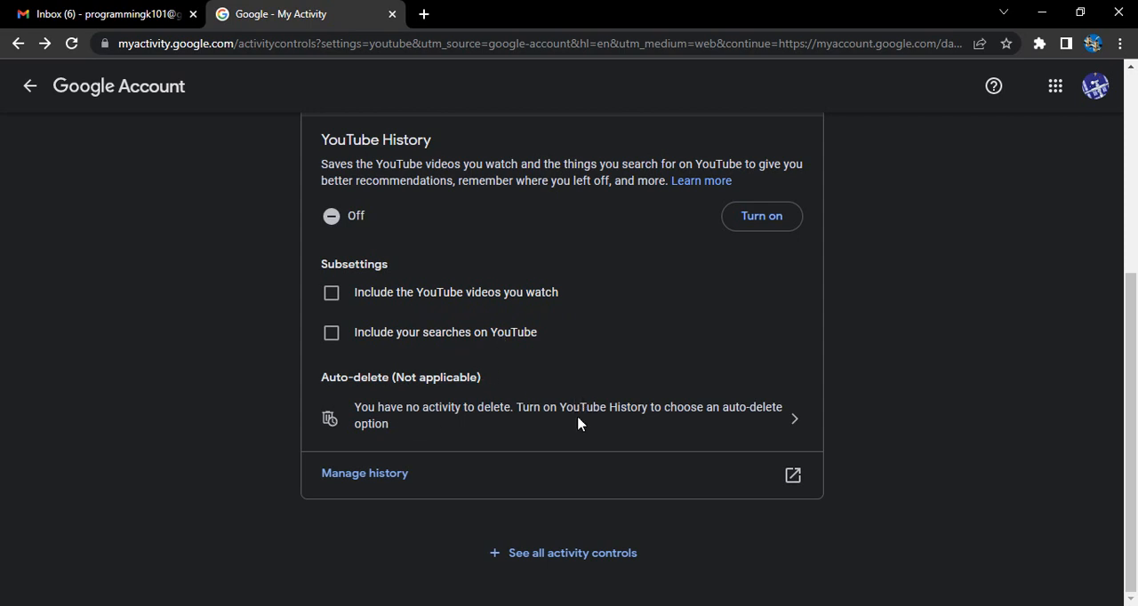
mouse_move(585, 403)
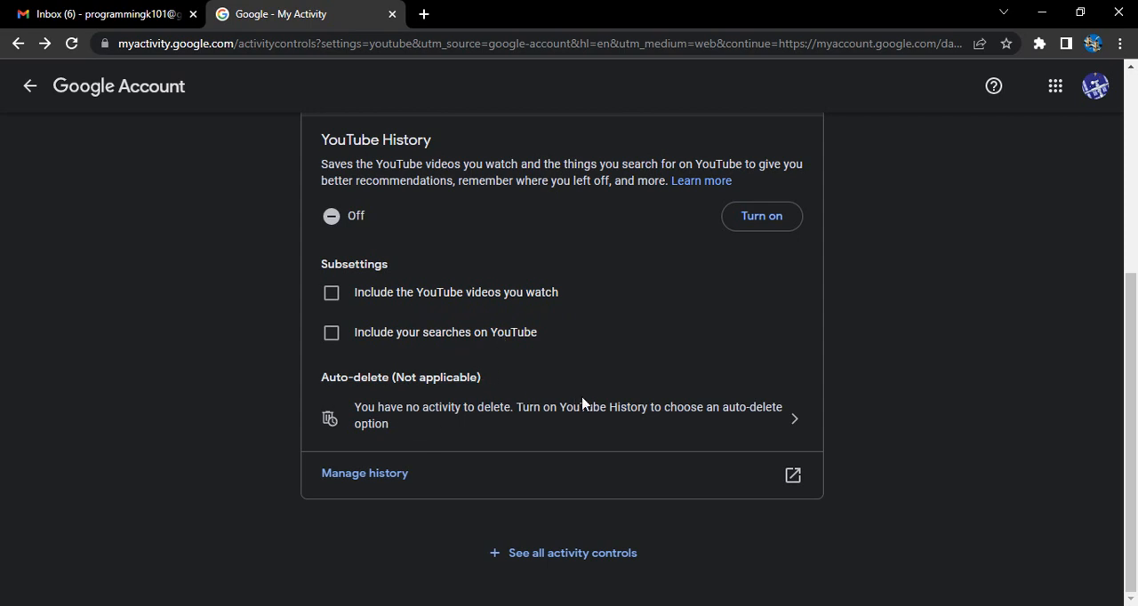
mouse_move(594, 398)
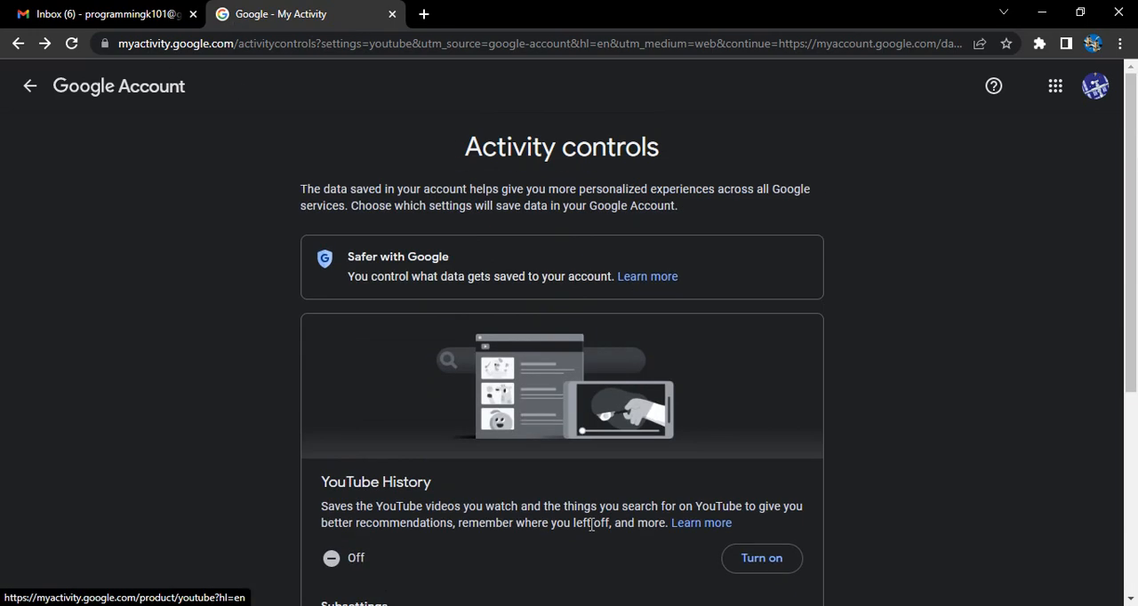
Return to Data & privacy and open Web & App Activity controls, showing 18-month auto-delete.
left_click(29, 86)
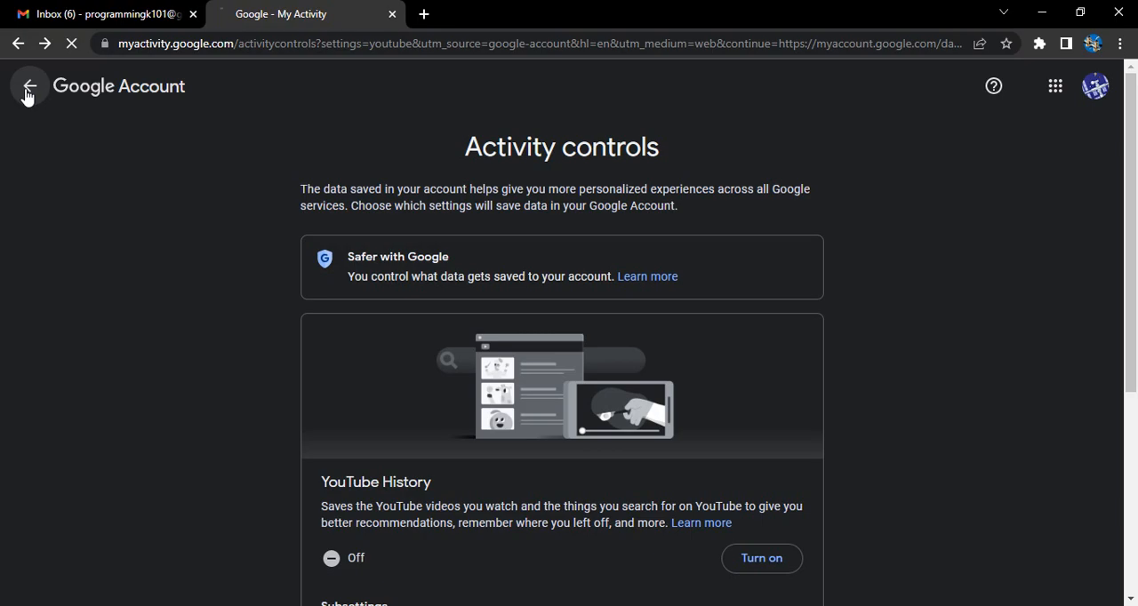
left_click(30, 86)
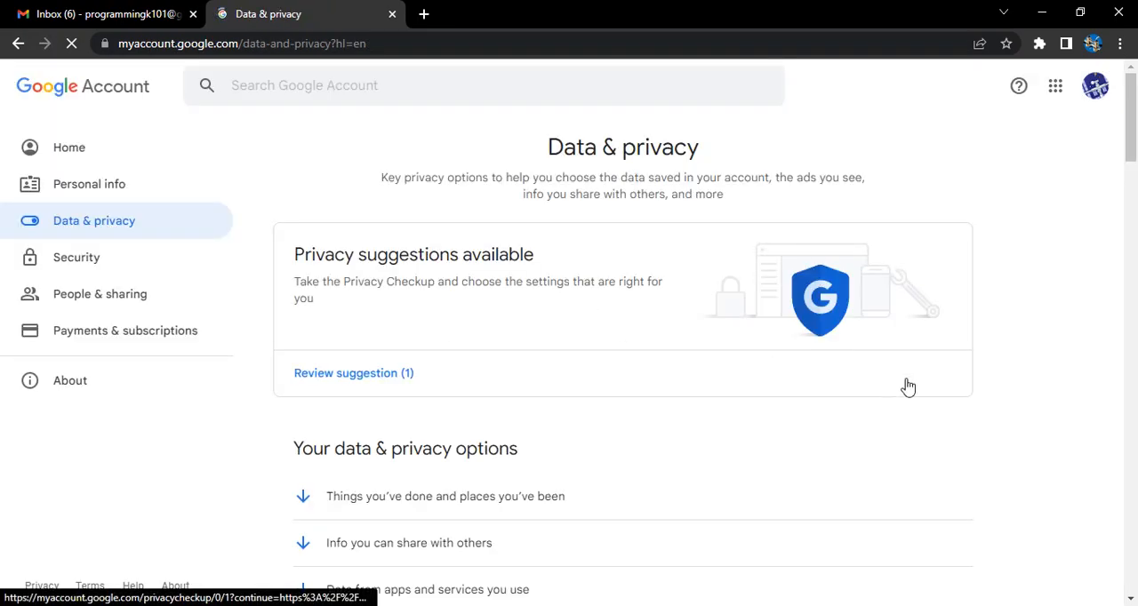
scroll("down", 3)
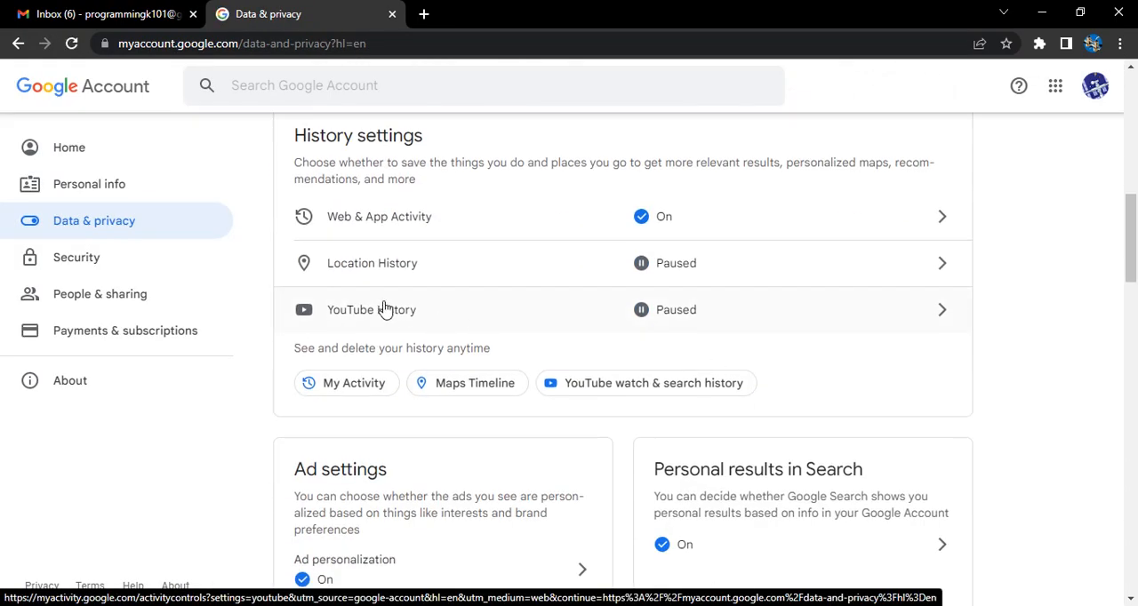
mouse_move(367, 234)
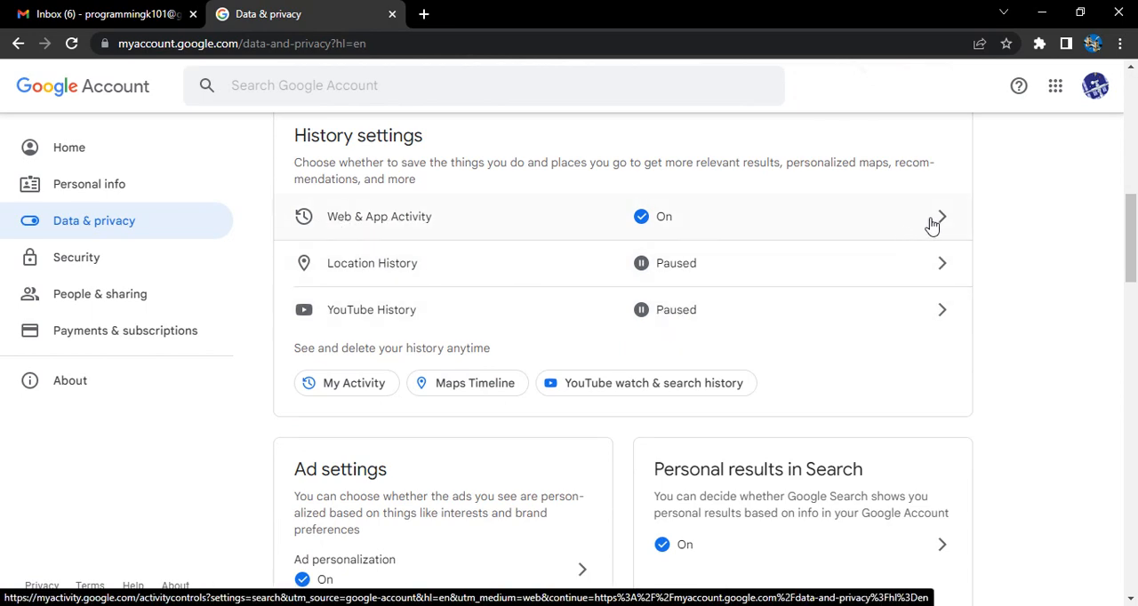
left_click(940, 216)
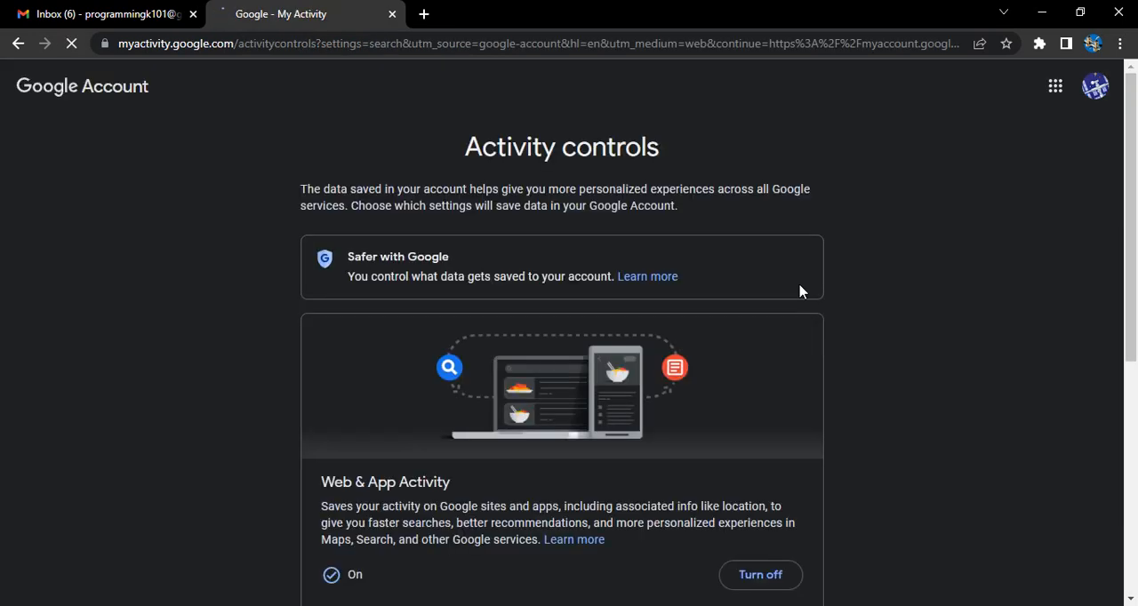
scroll("down", 3)
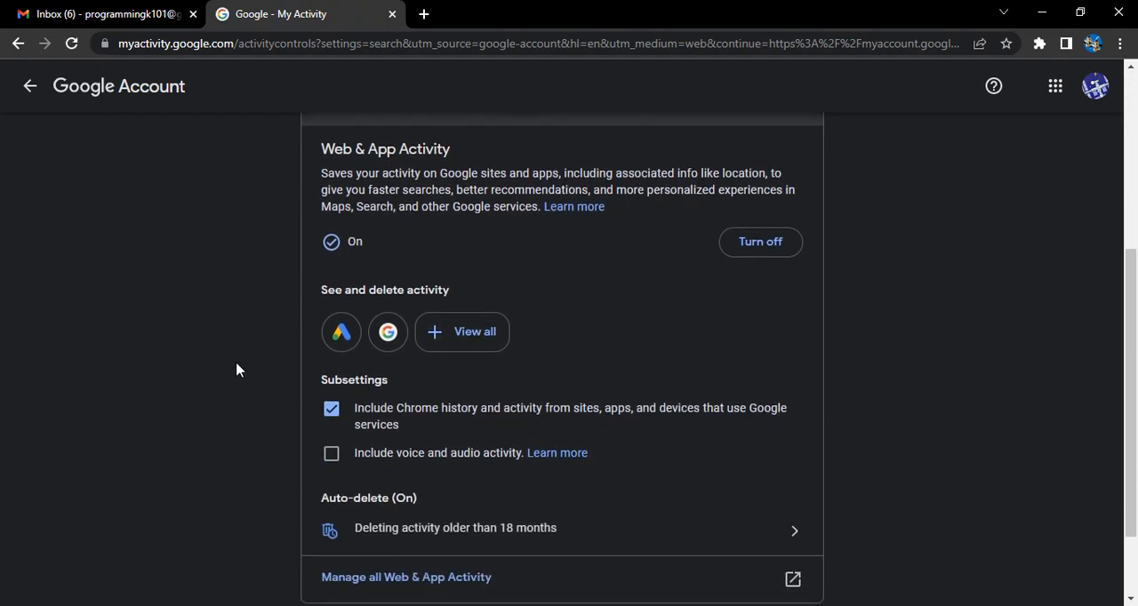
mouse_move(388, 332)
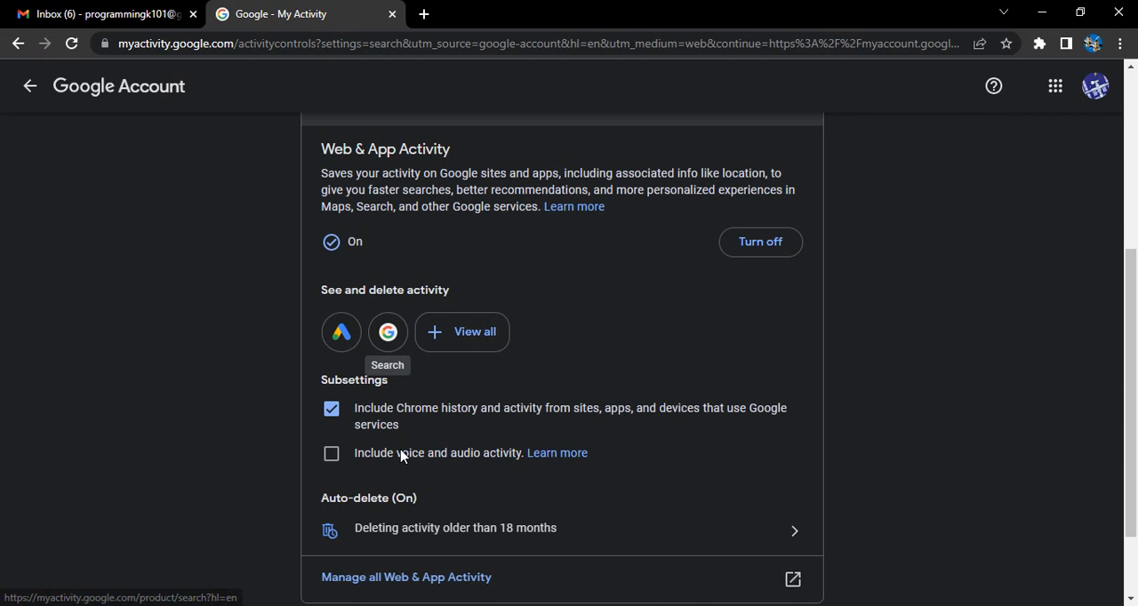
mouse_move(427, 420)
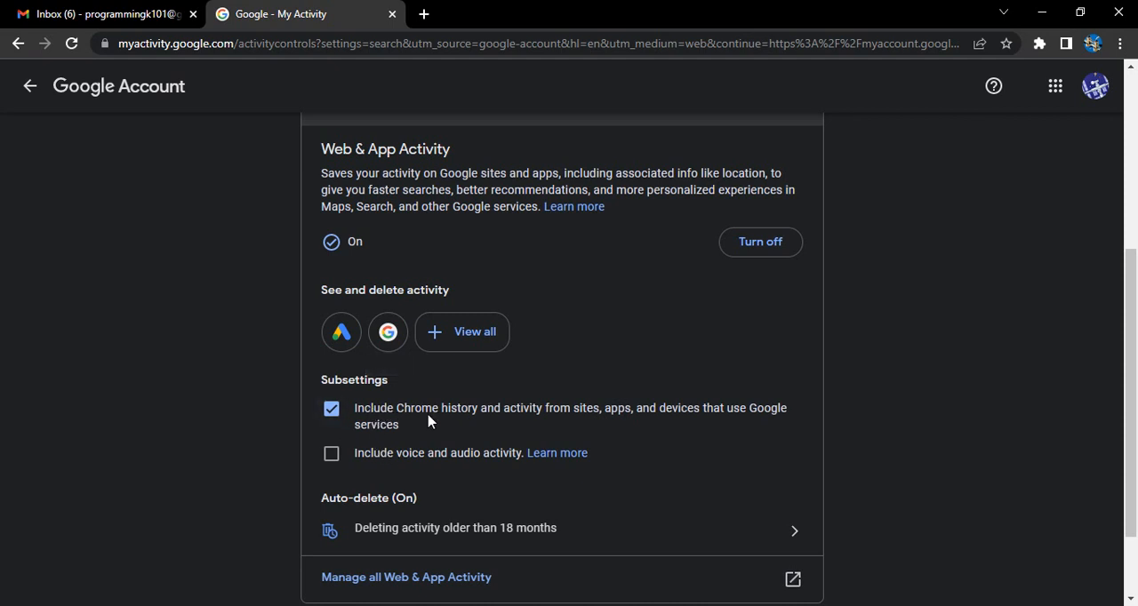
mouse_move(449, 462)
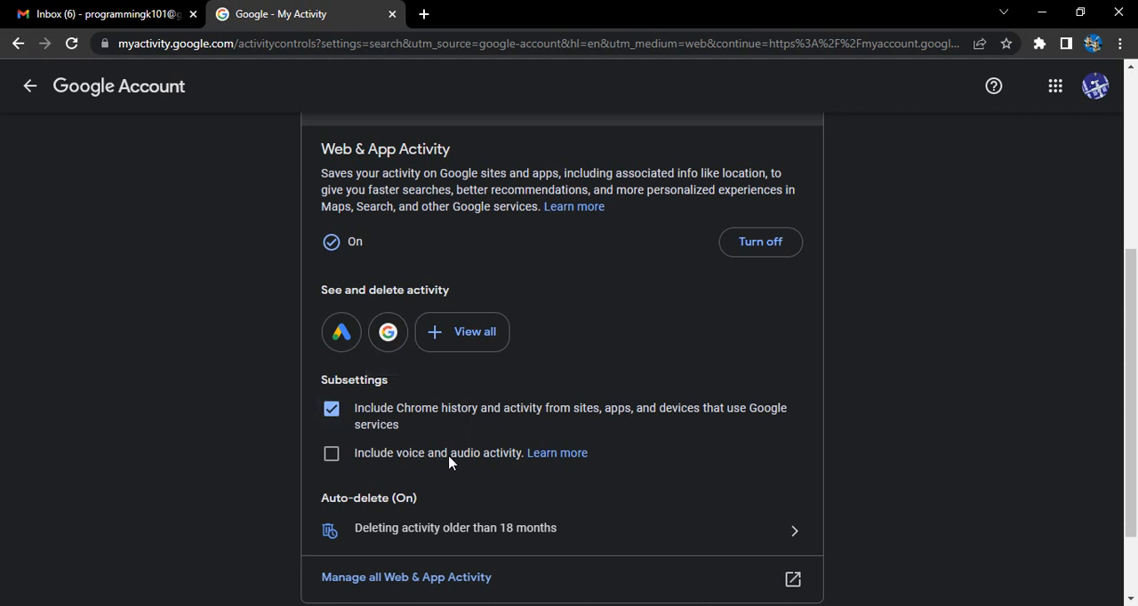
mouse_move(435, 460)
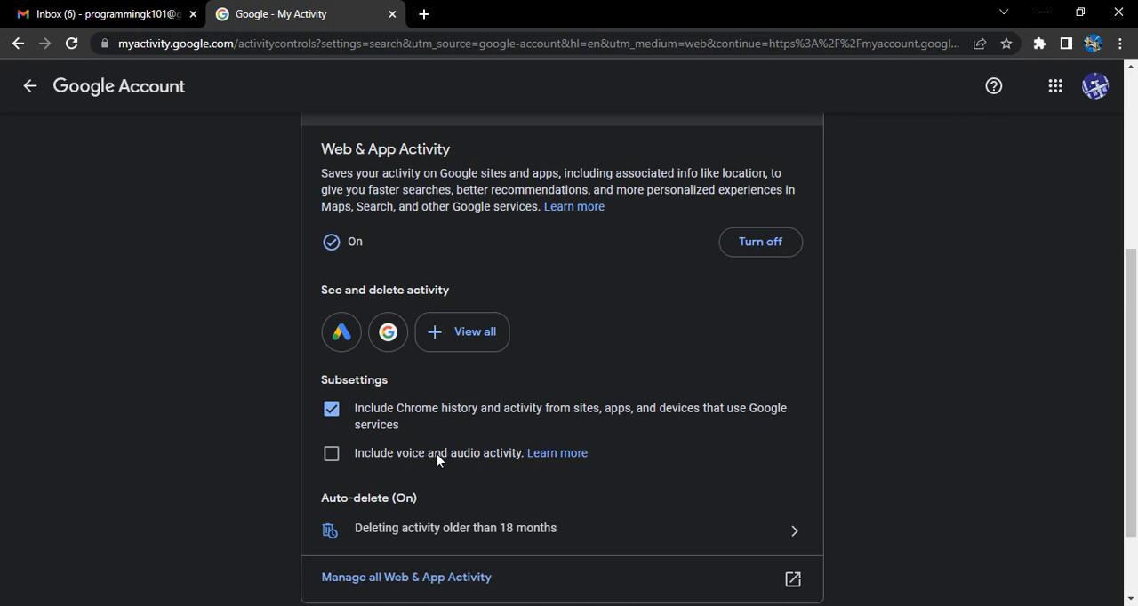
mouse_move(431, 422)
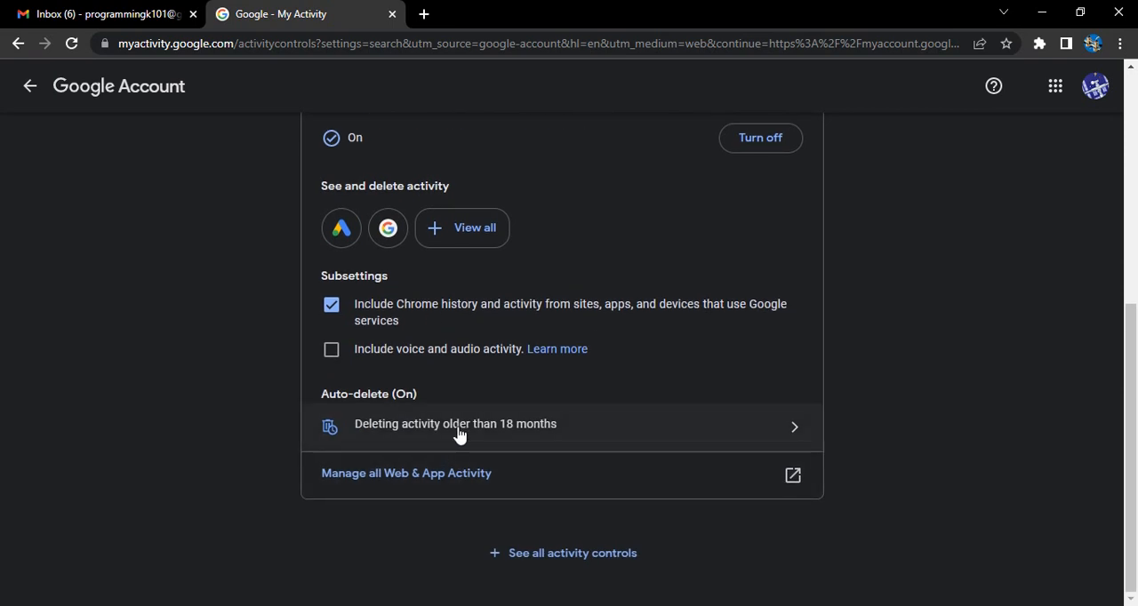
left_click(455, 424)
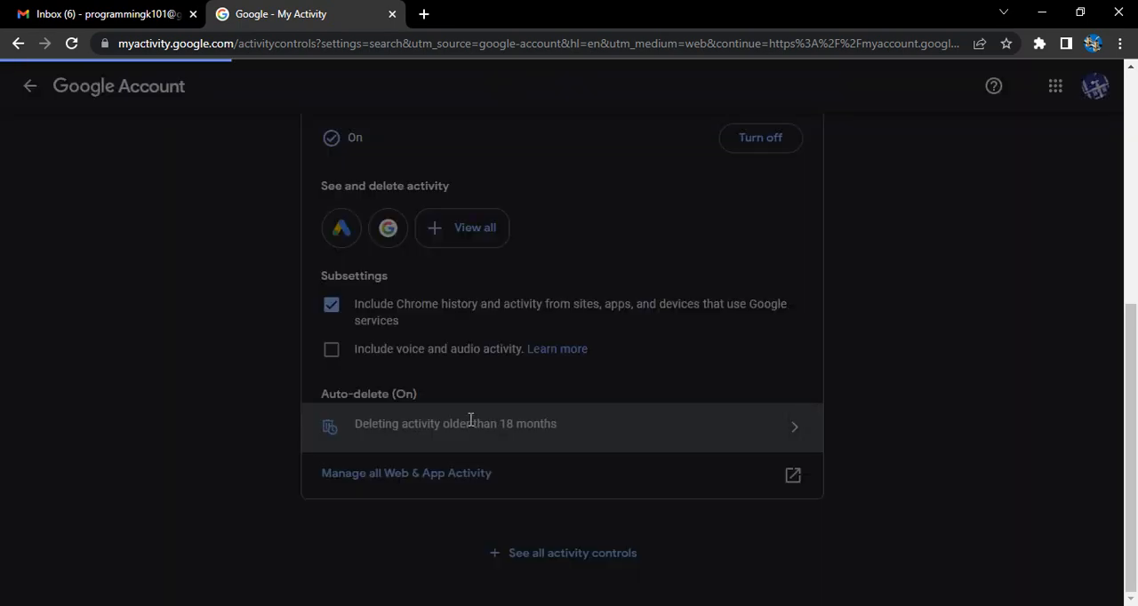
left_click(454, 423)
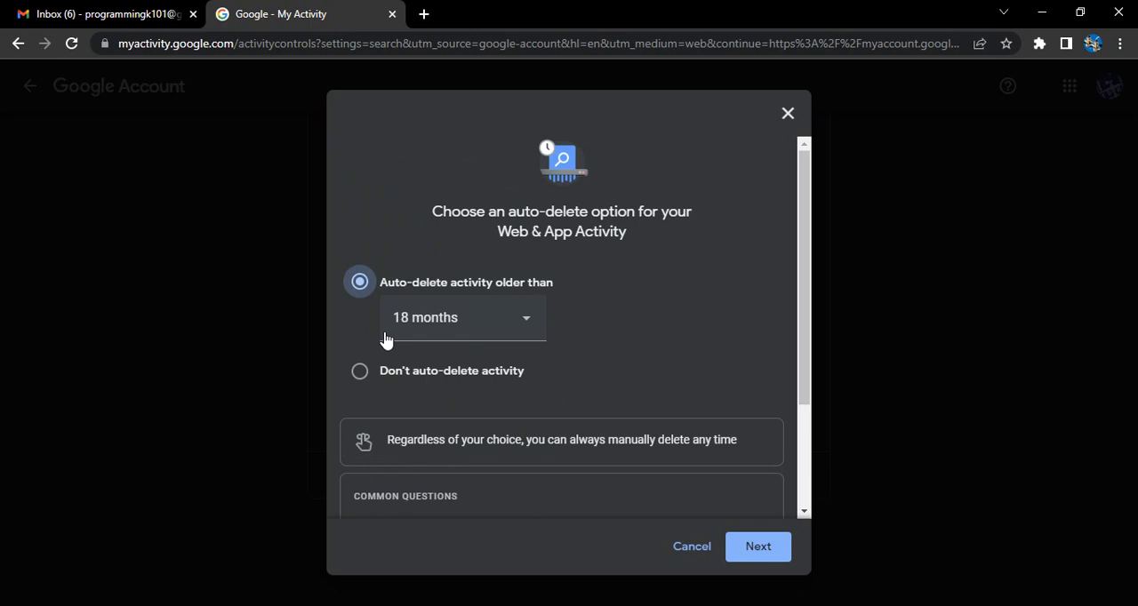
mouse_move(573, 334)
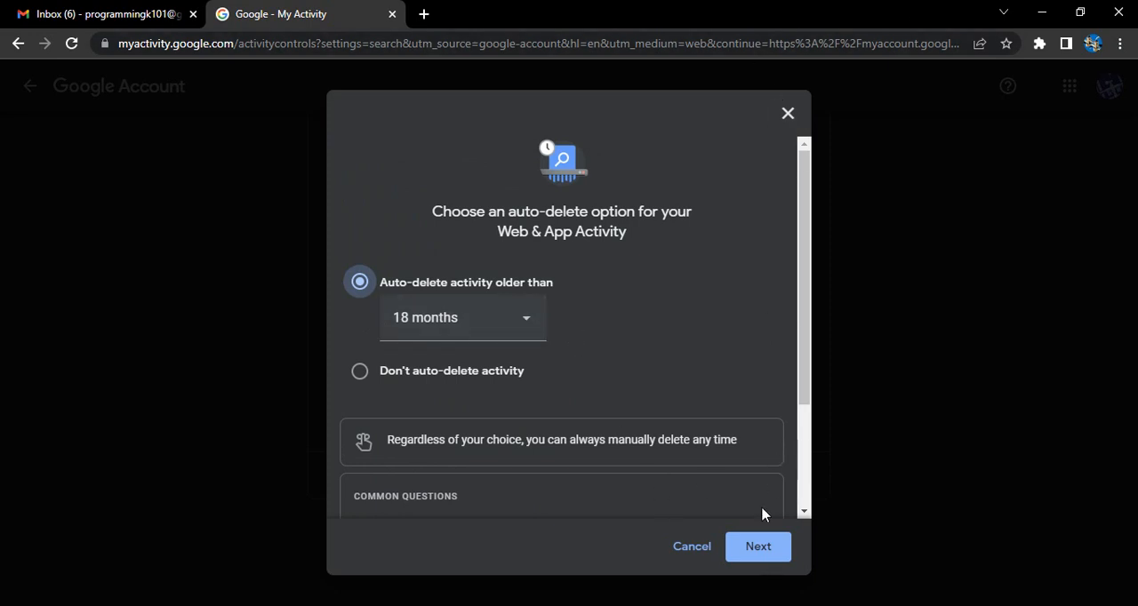
left_click(757, 545)
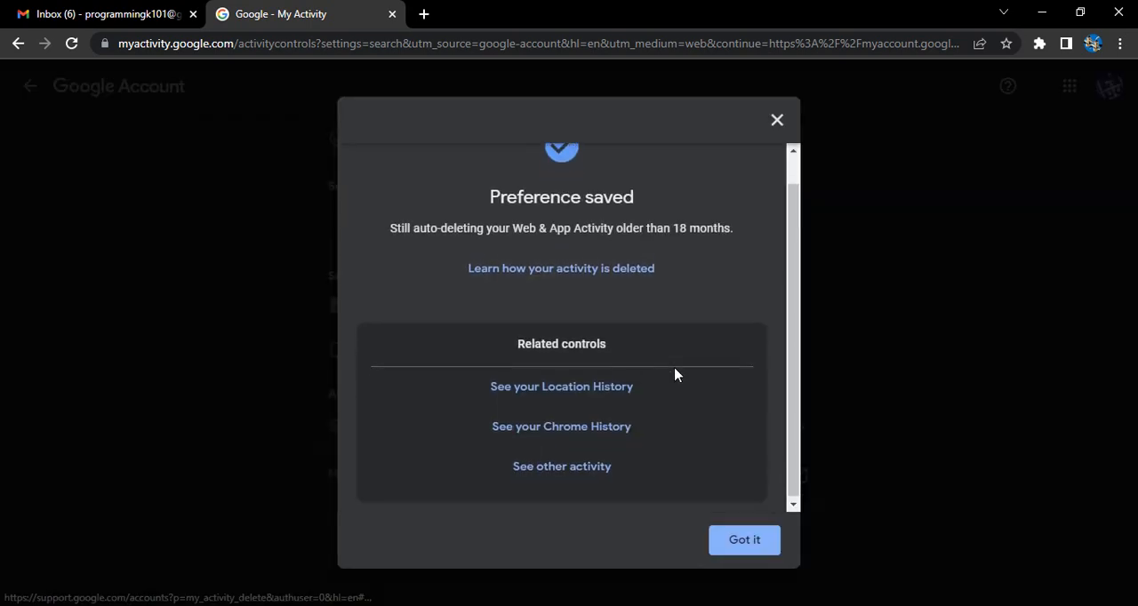
left_click(743, 540)
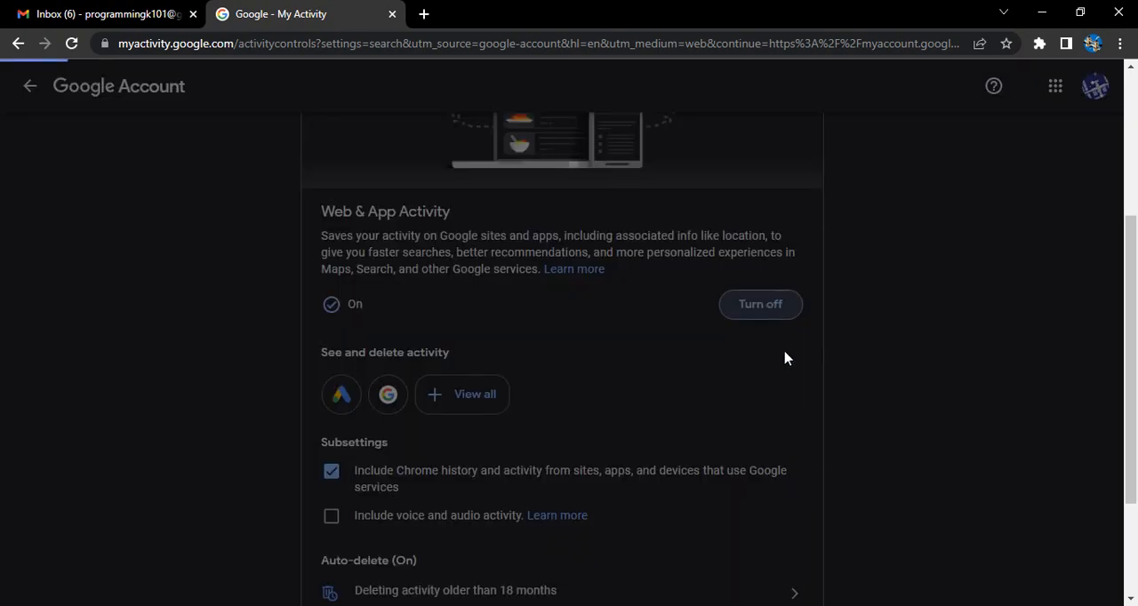
Turn off Web & App Activity and dismiss the 'Got it' confirmation.
left_click(759, 304)
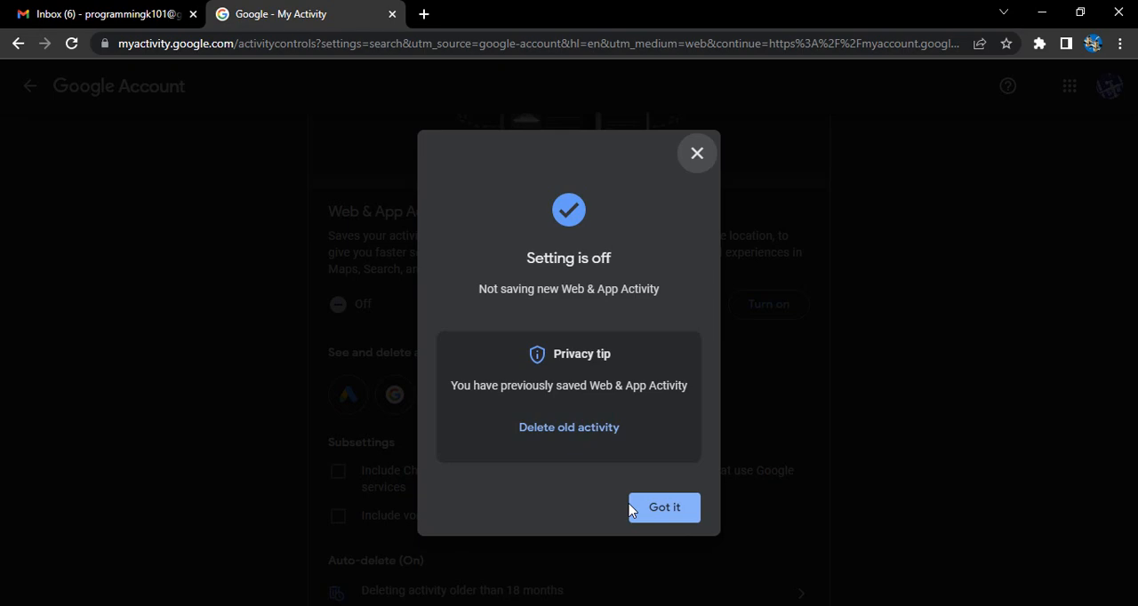
left_click(663, 507)
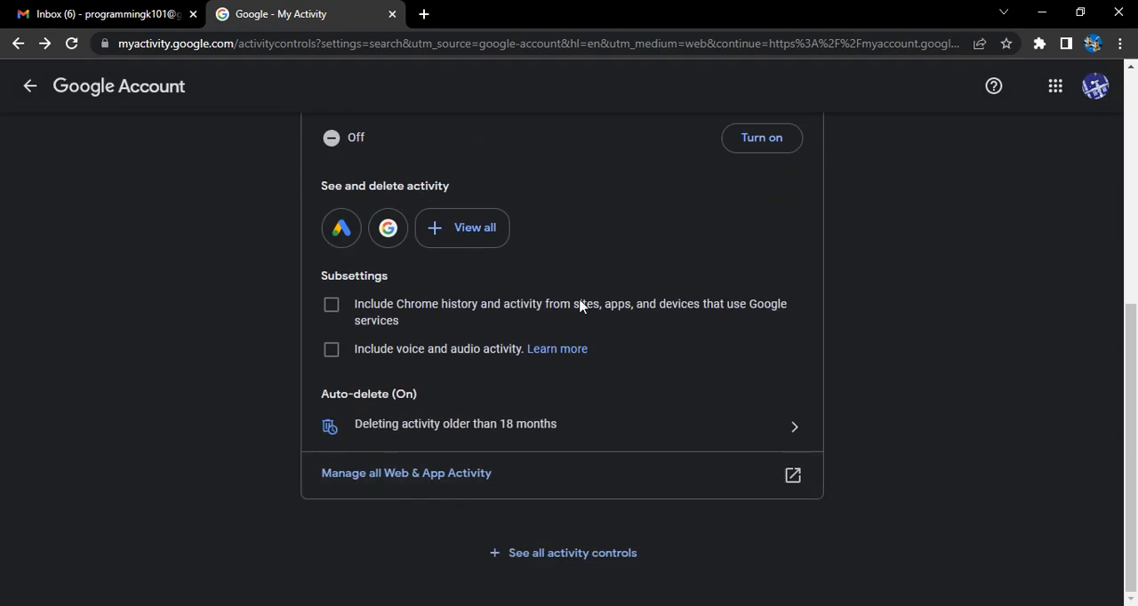